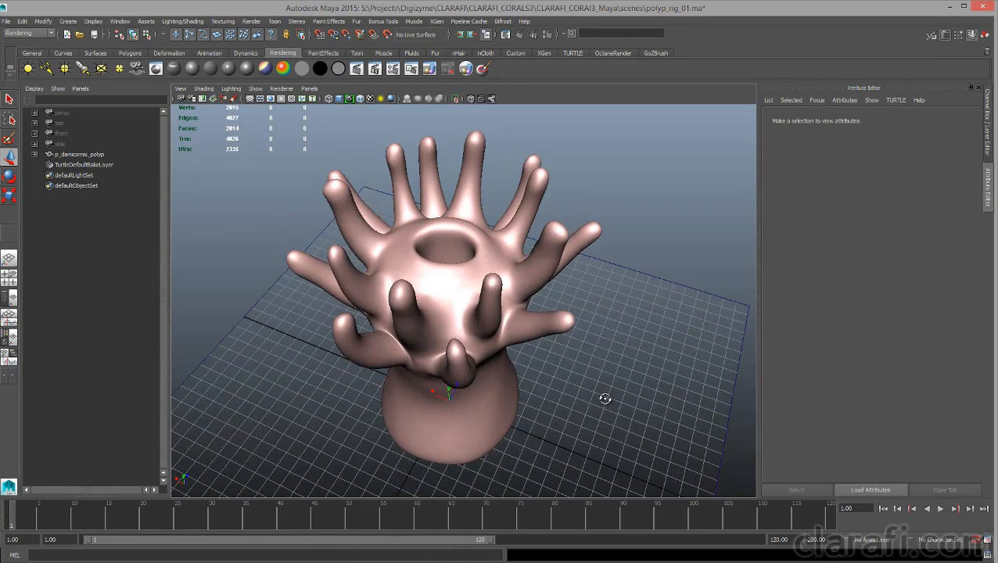
- Orbit the coral polyp, then raise the SDiv slider from 1 to 7 to show the detailed sculpt
drag(605, 399, 548, 399)
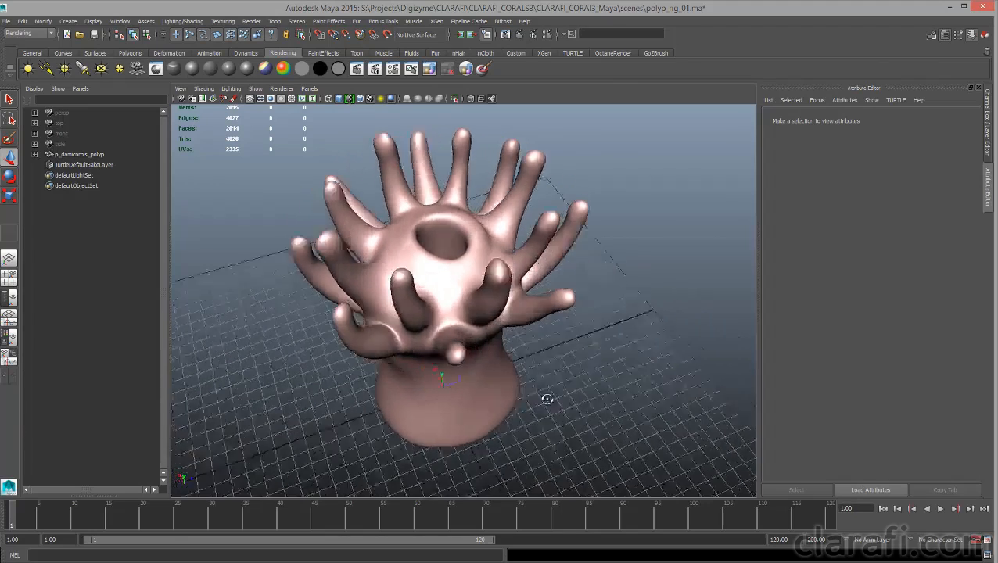
drag(547, 400, 563, 383)
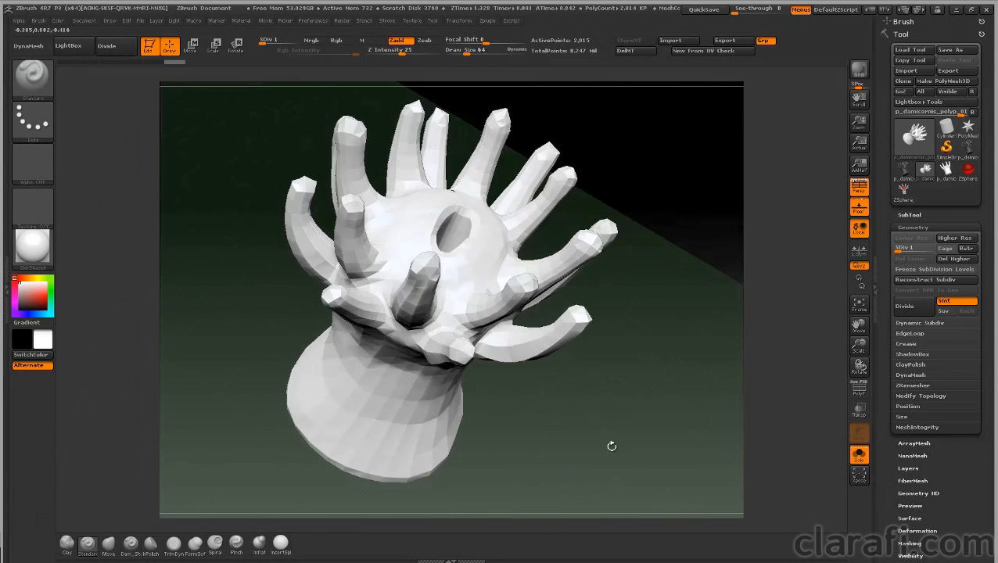
click(924, 279)
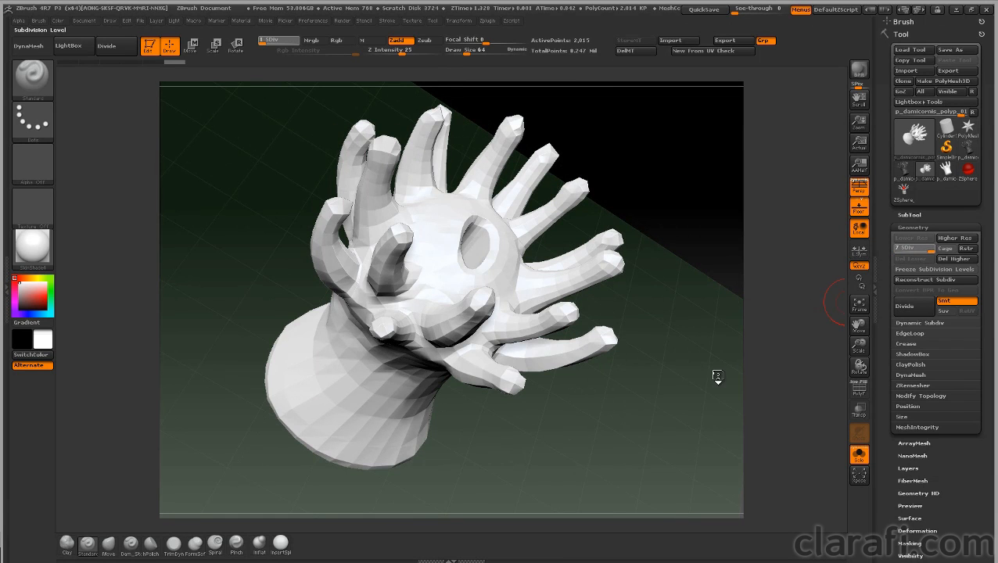
click(954, 238)
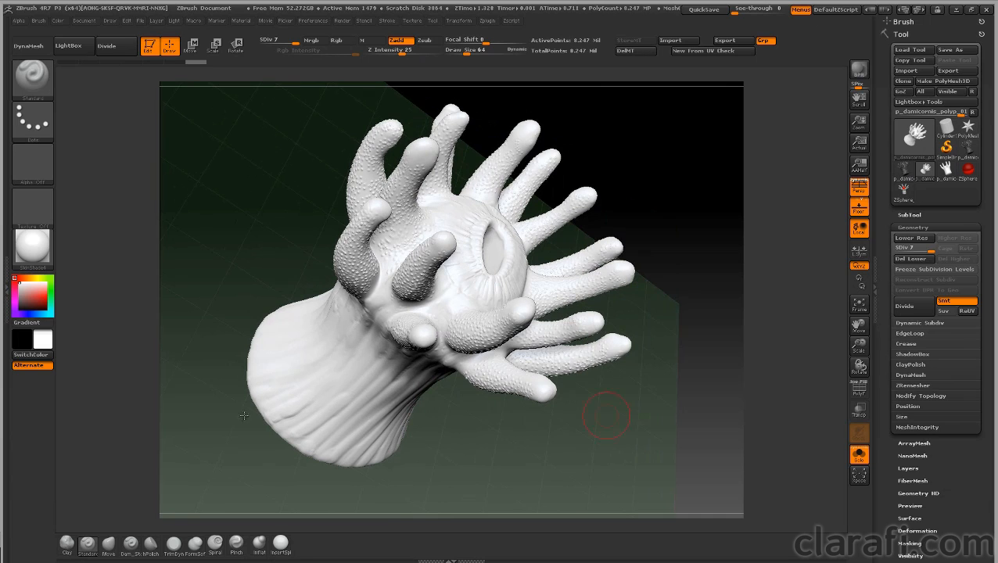
mouse_move(70, 434)
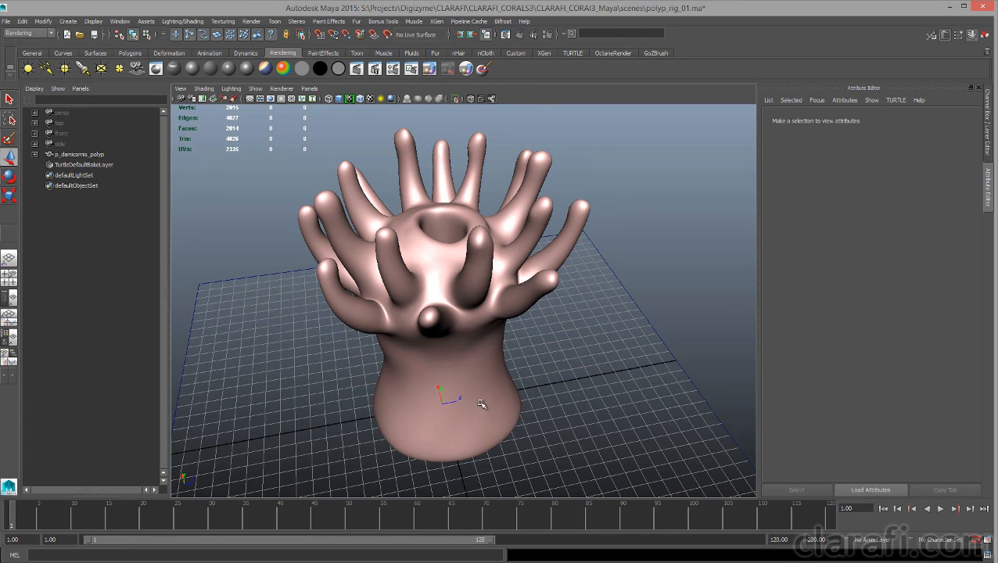
mouse_move(491, 380)
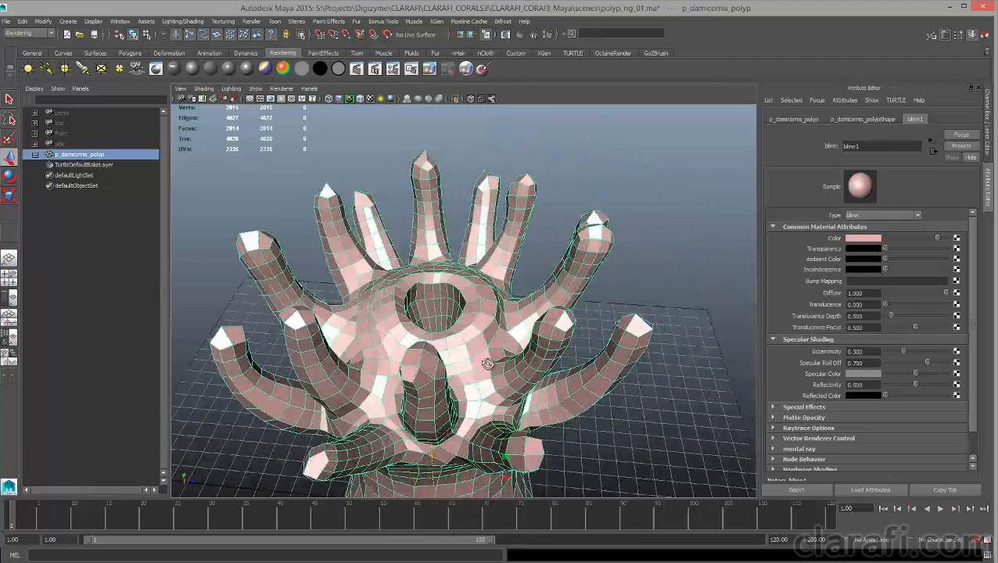
drag(487, 364, 517, 358)
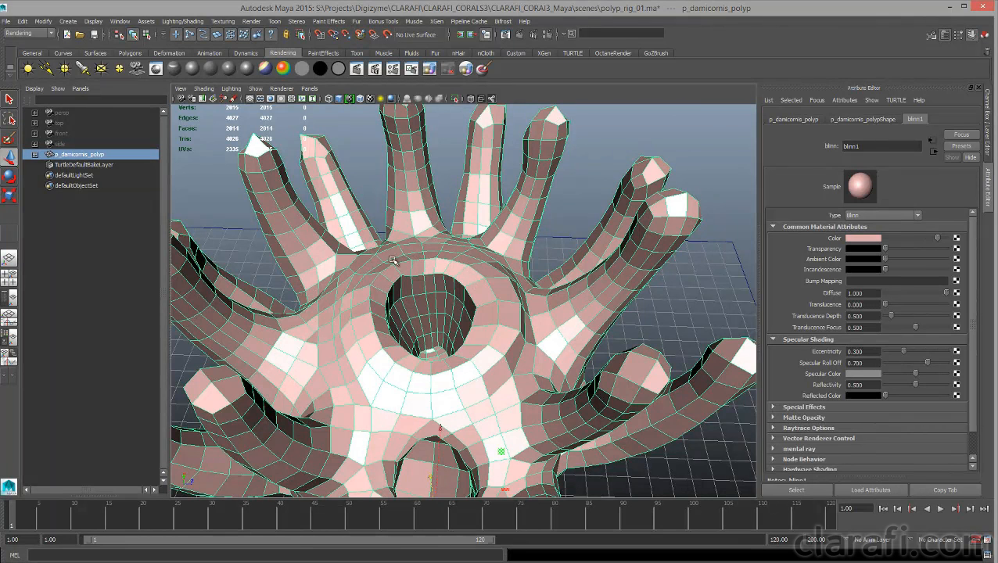
mouse_move(428, 248)
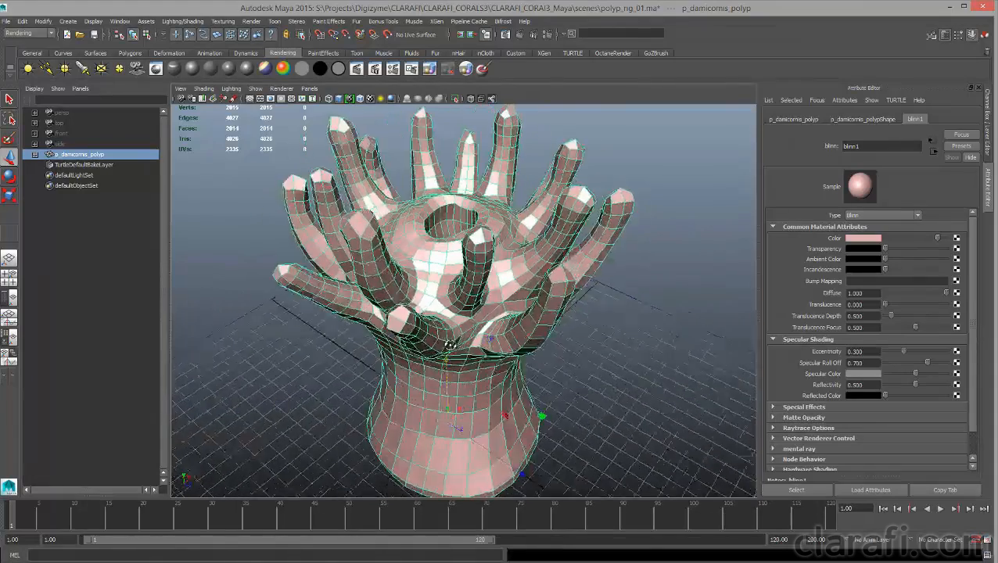
drag(469, 313, 461, 281)
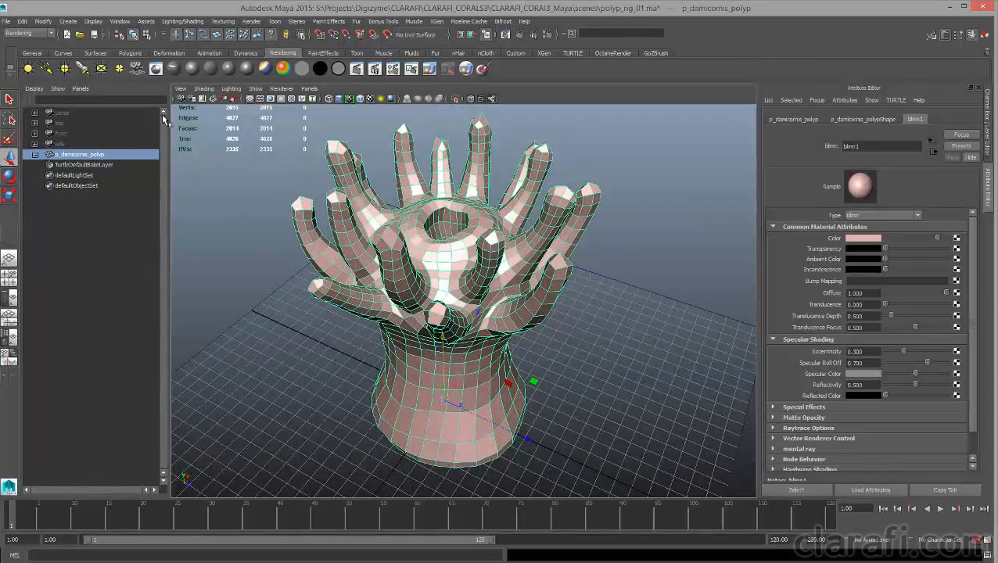
click(119, 21)
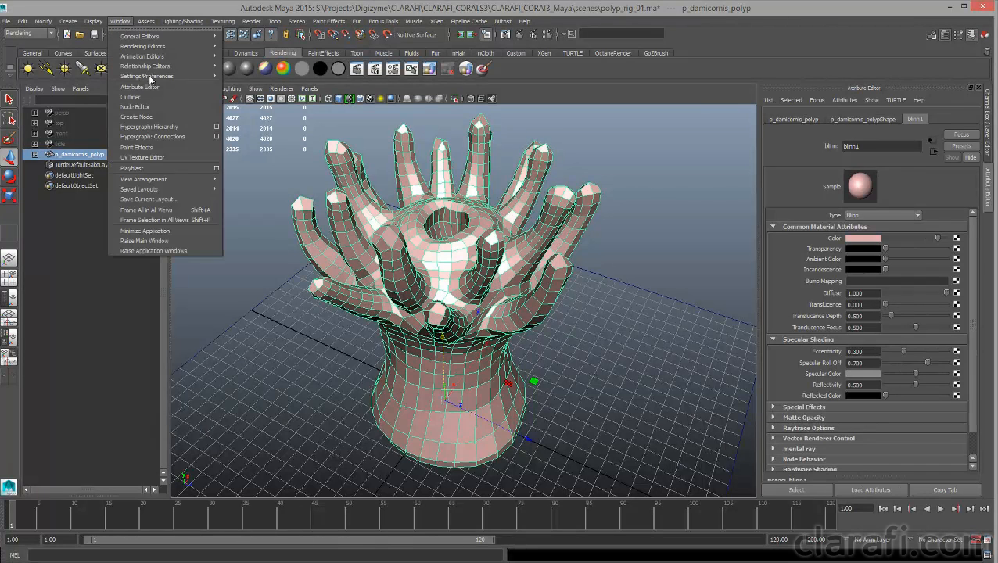
click(143, 157)
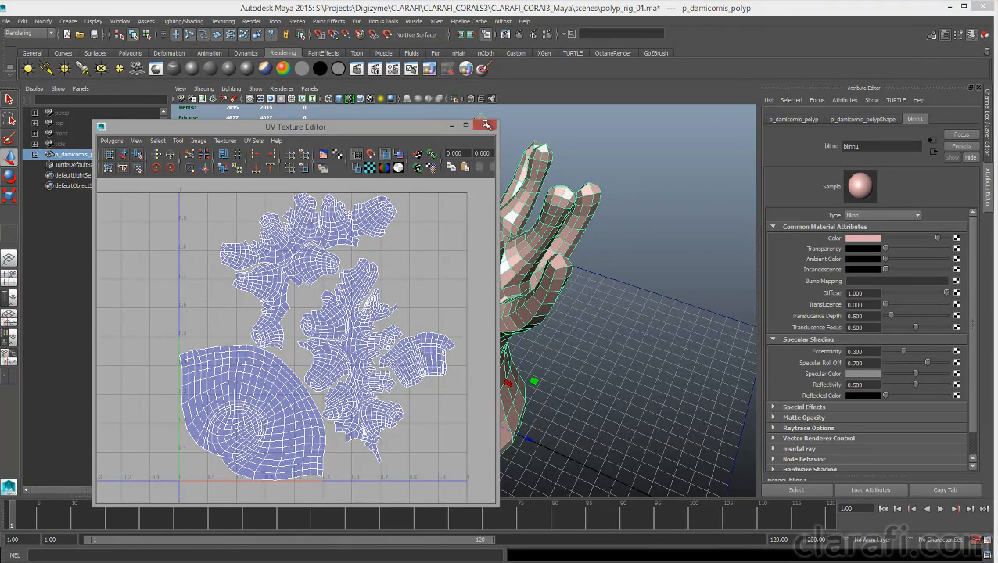
click(485, 126)
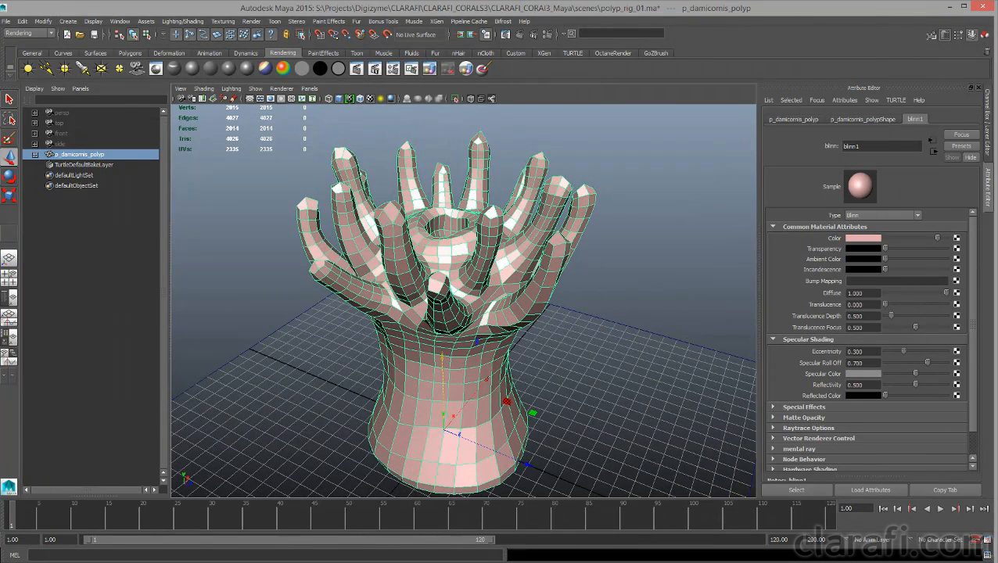